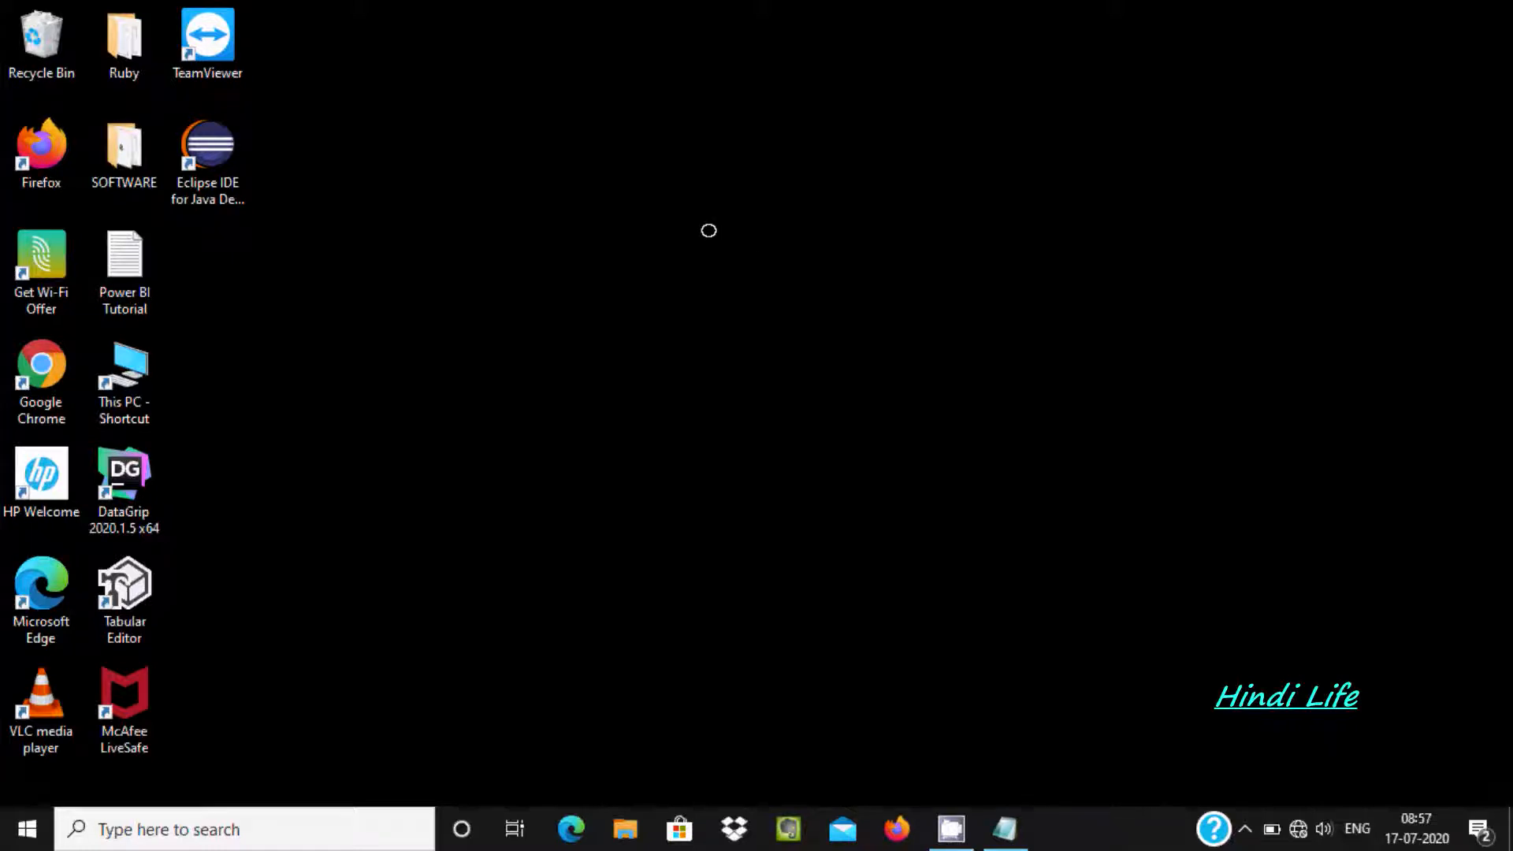
mouse_move(741, 259)
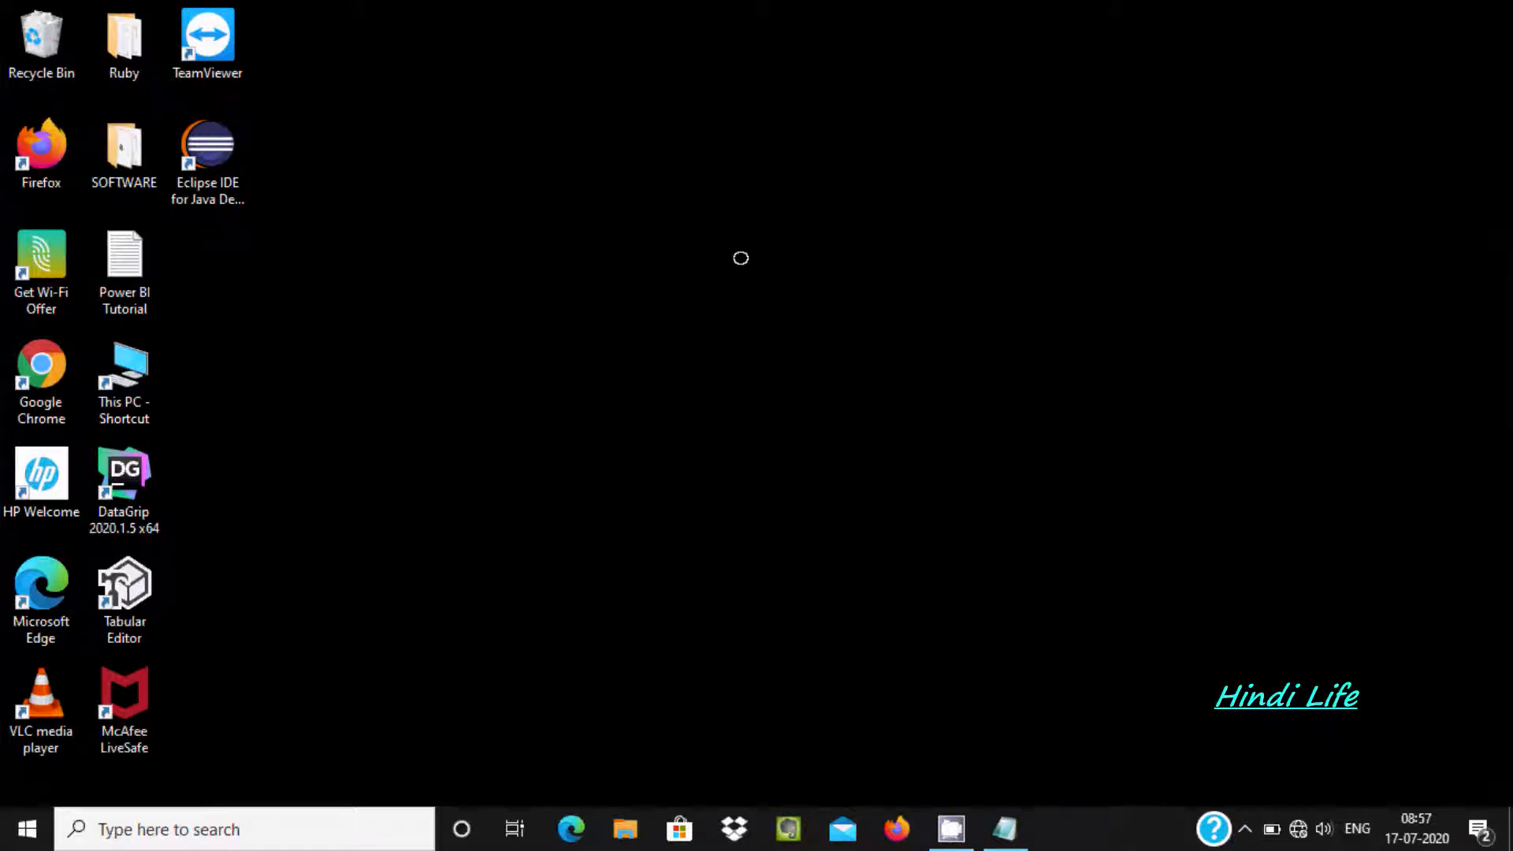
- Launch Microsoft Edge from the taskbar
click(123, 473)
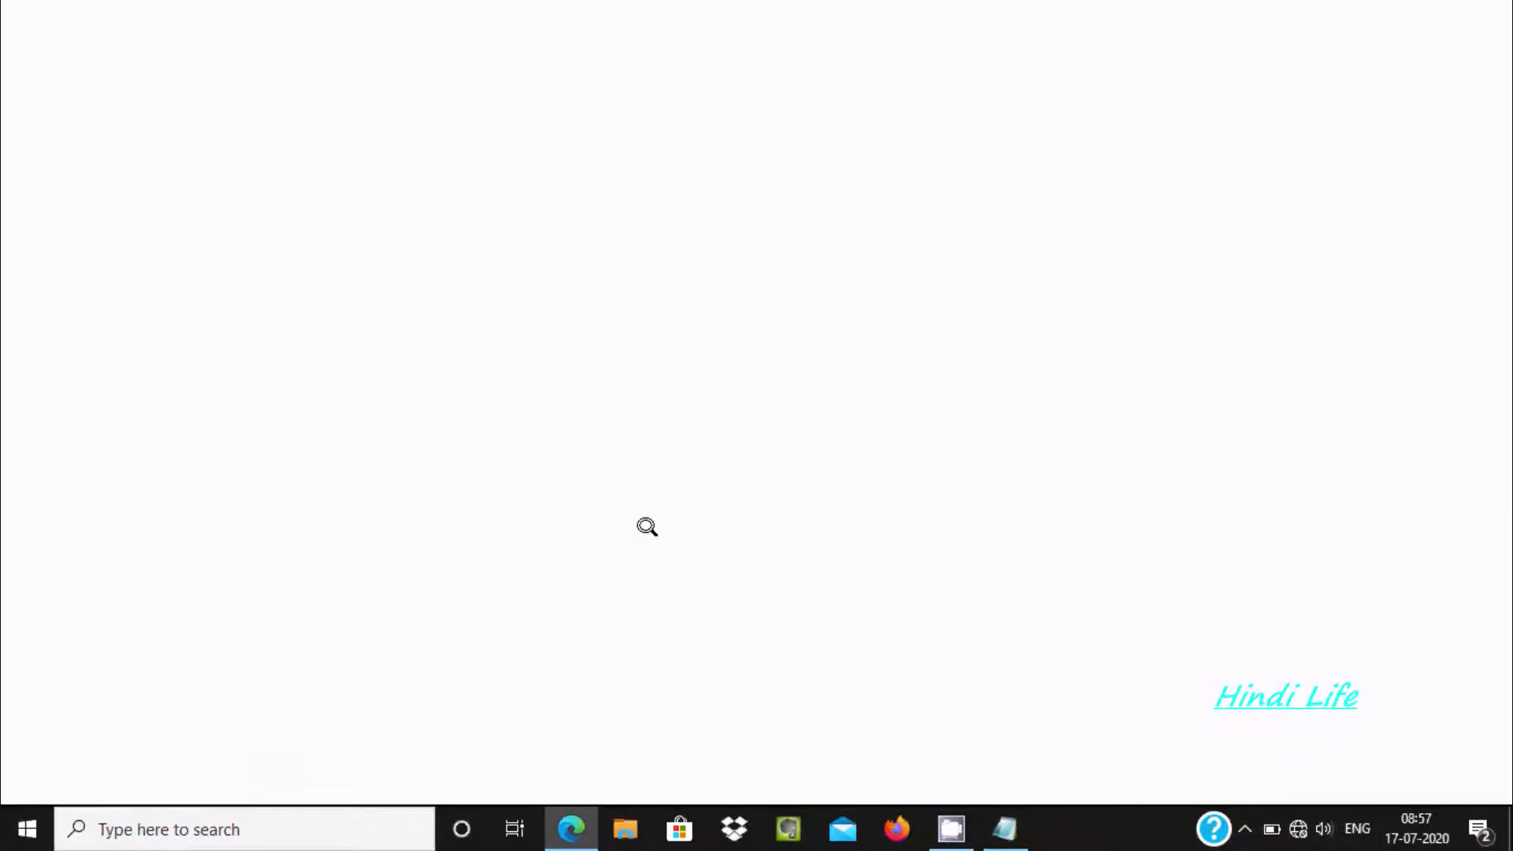
- Go to edge://surf/ from the address bar to load the hidden surf game
click(570, 829)
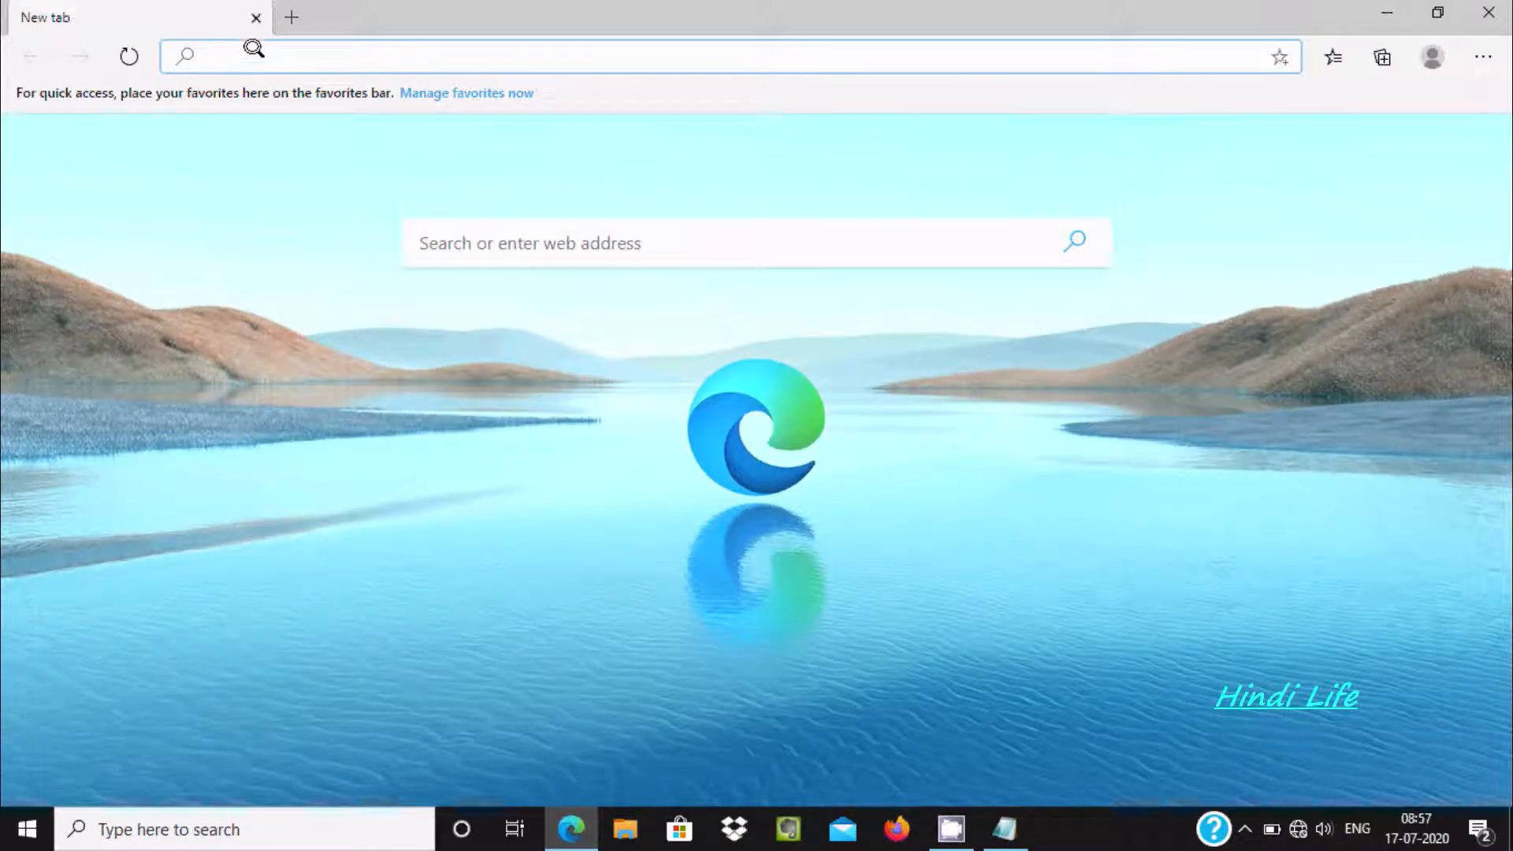
text(edge://surf/)
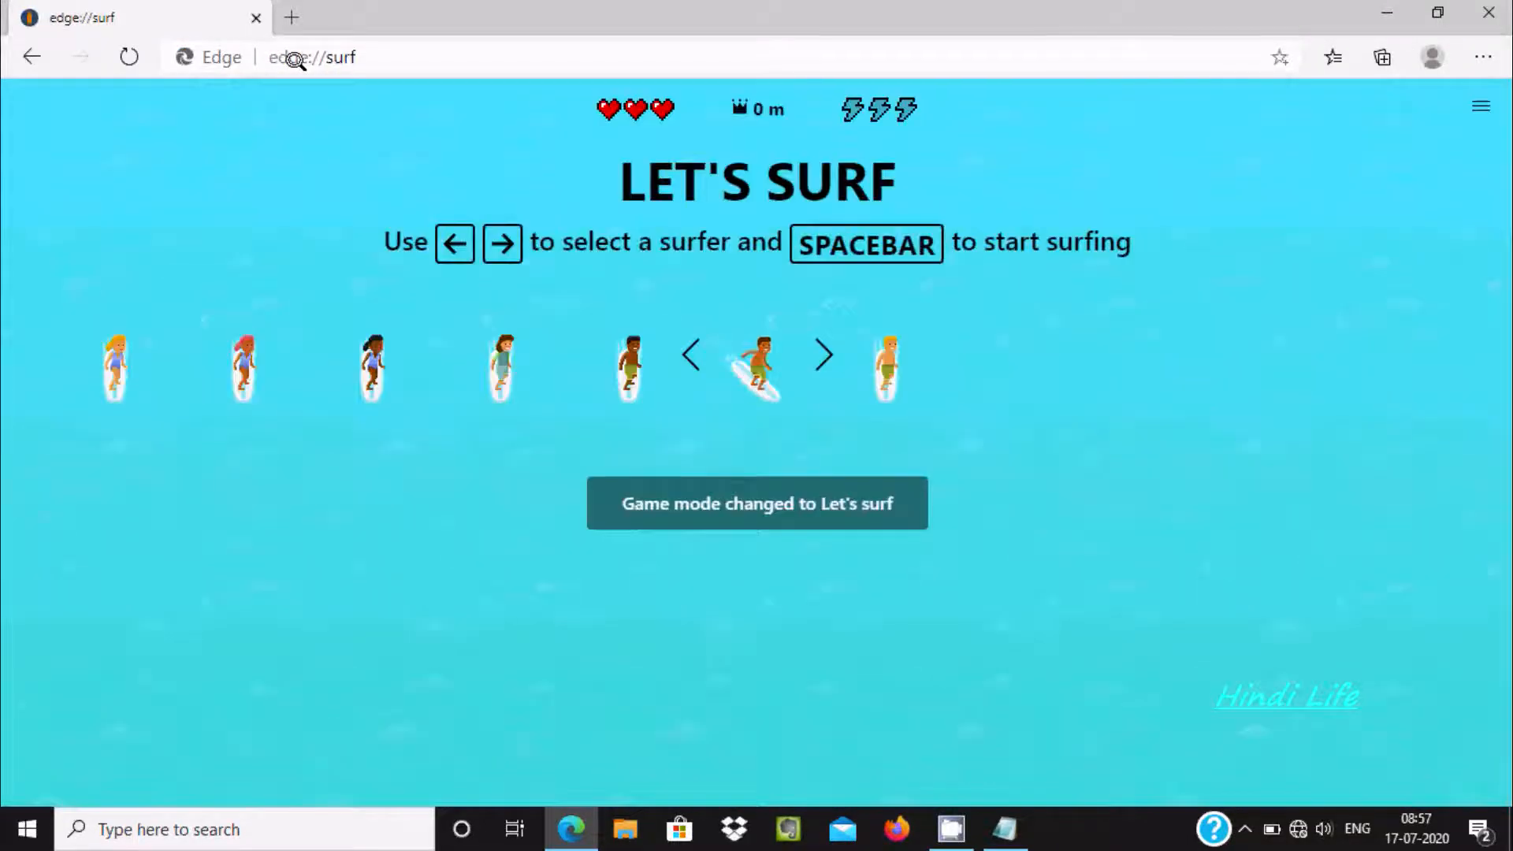
mouse_move(782, 145)
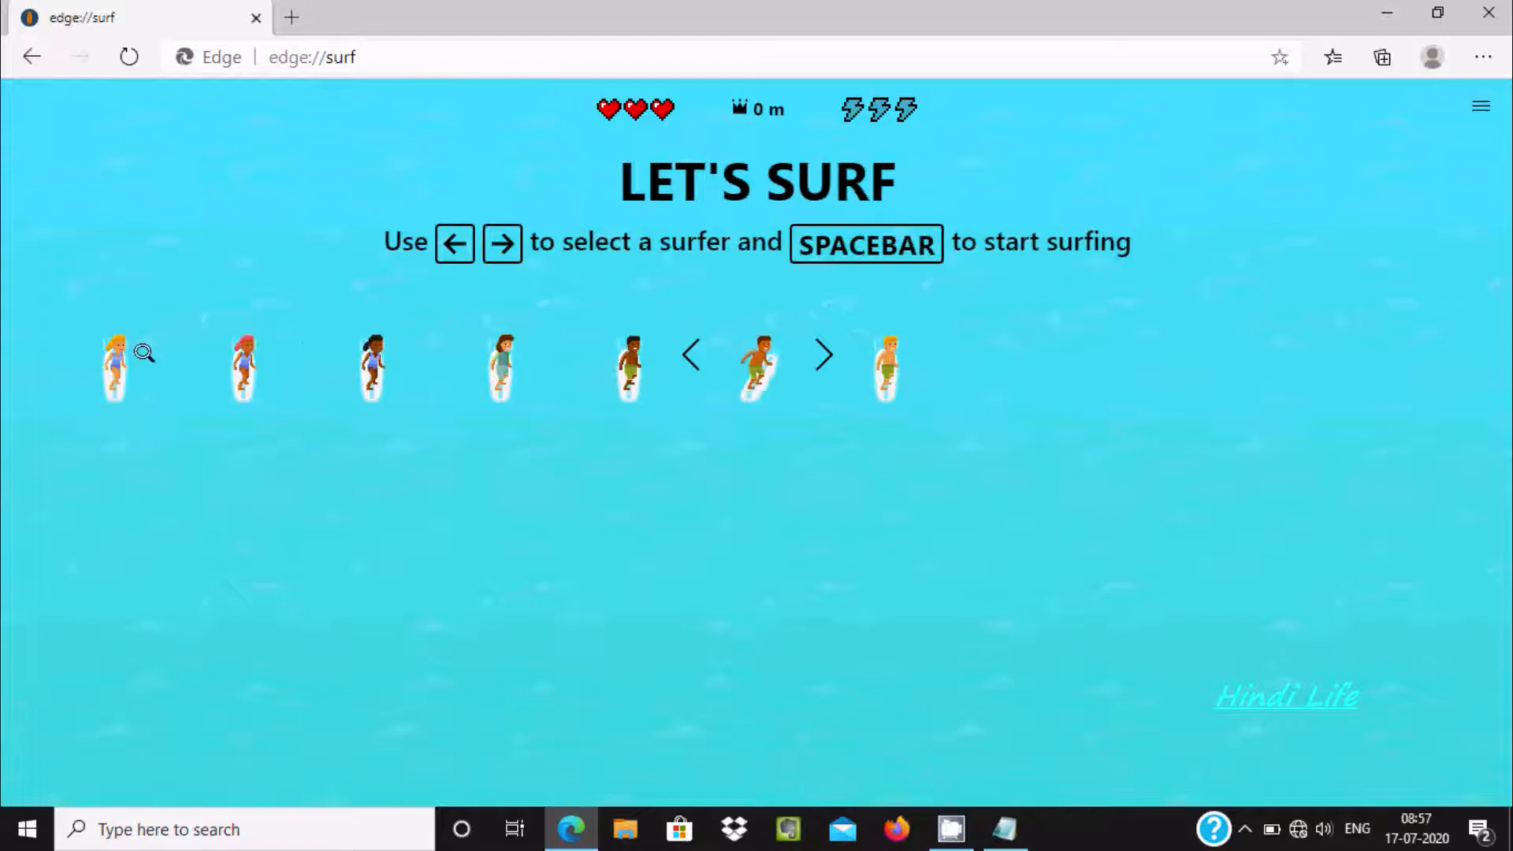
mouse_move(892, 350)
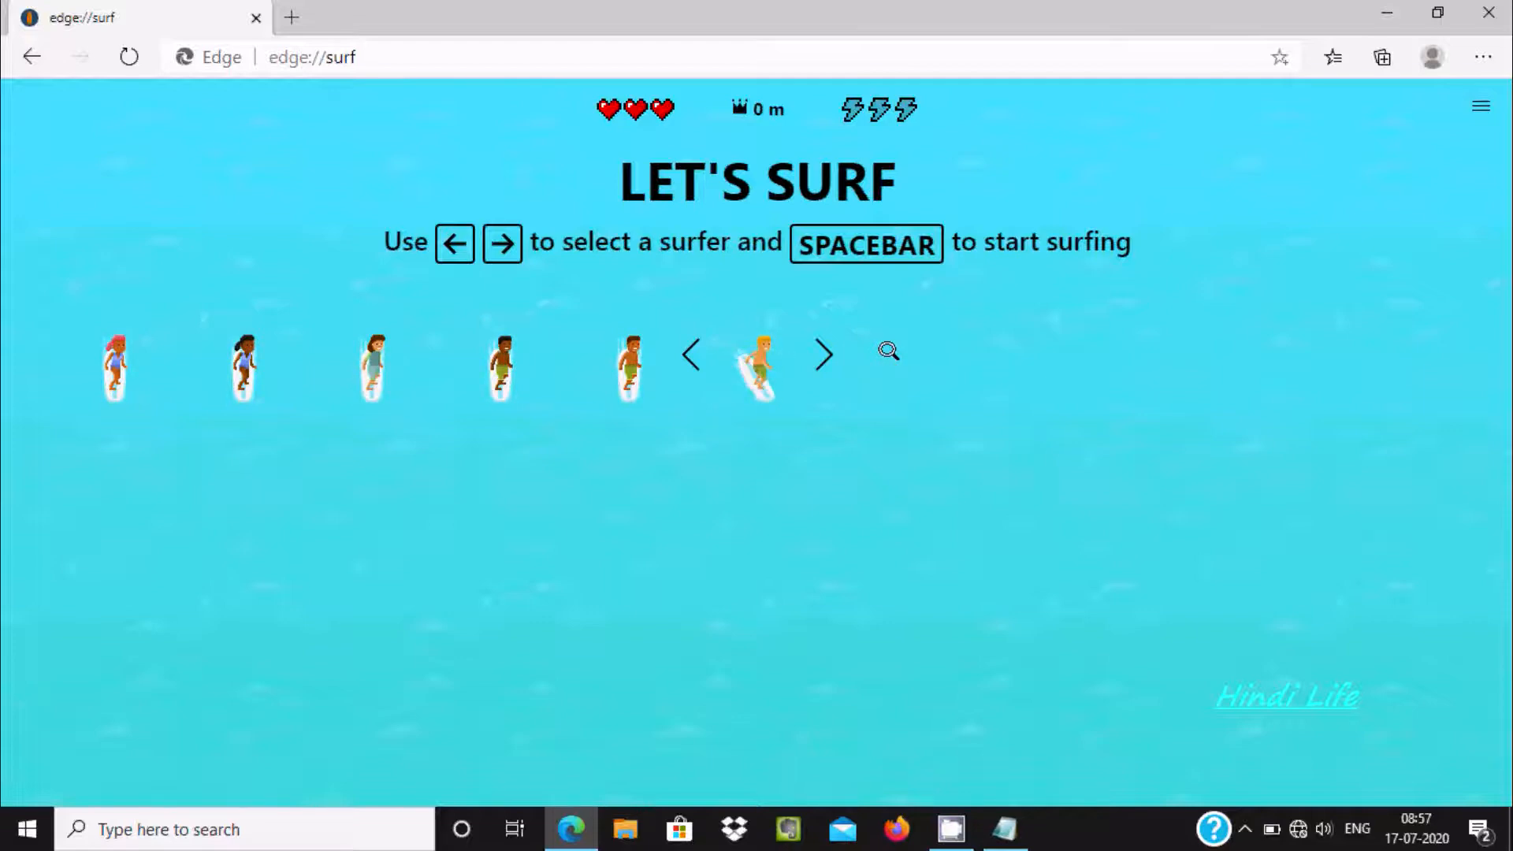
key(space)
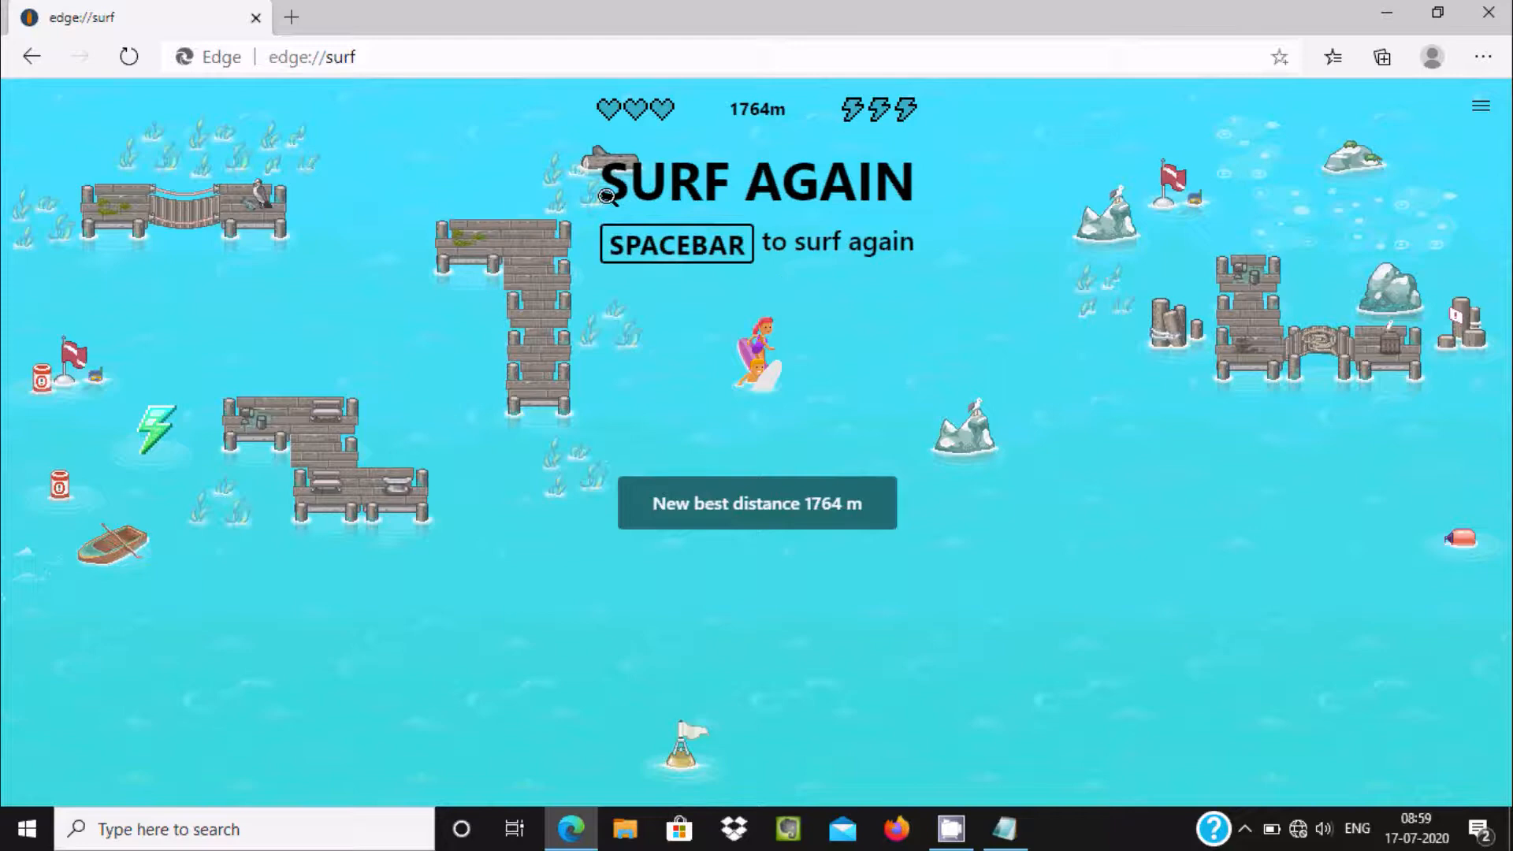
mouse_move(692, 82)
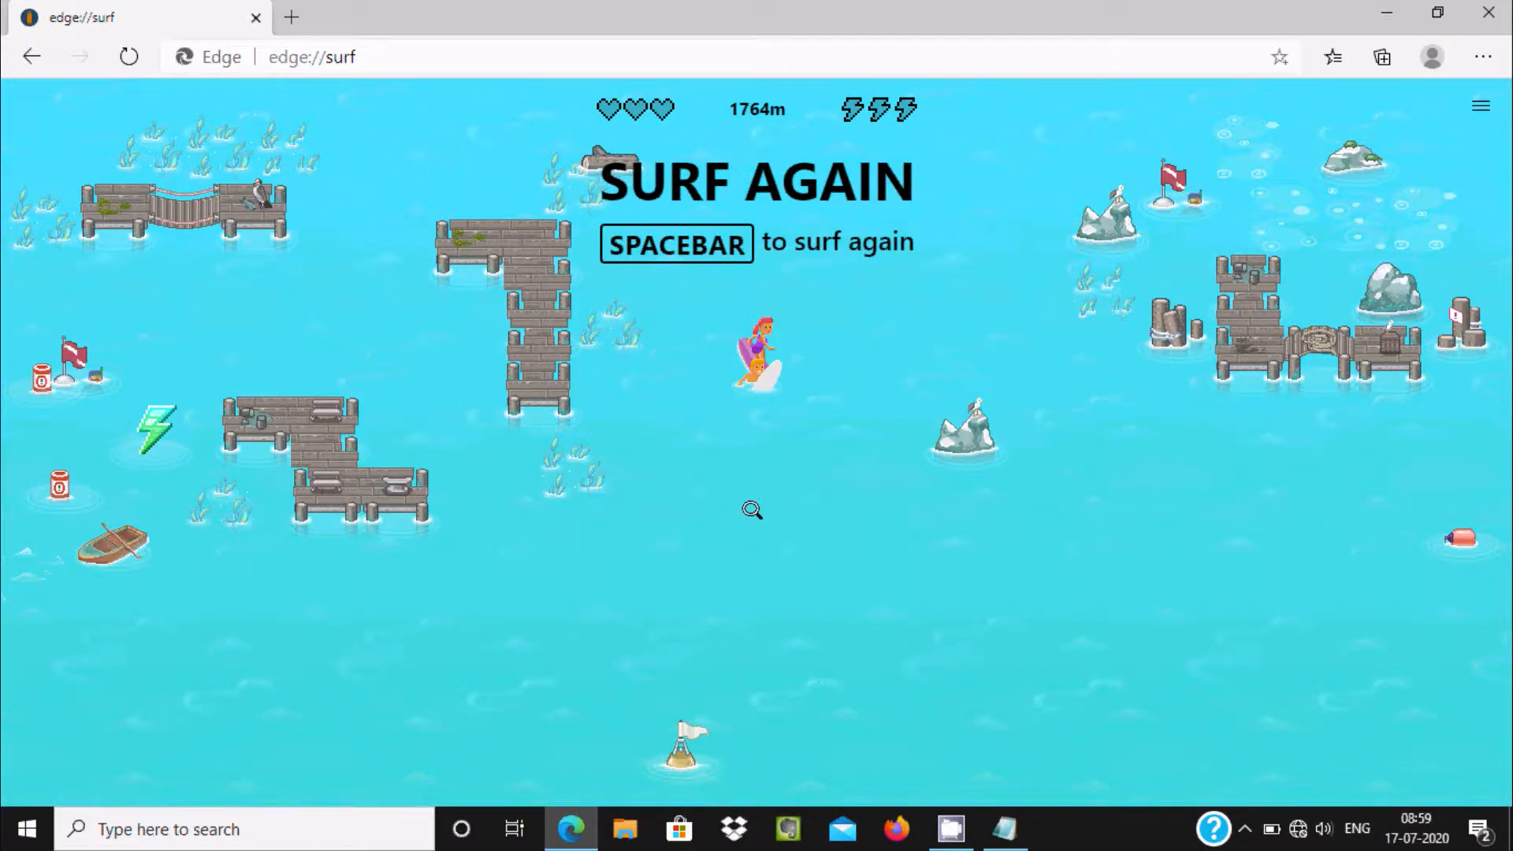
mouse_move(658, 186)
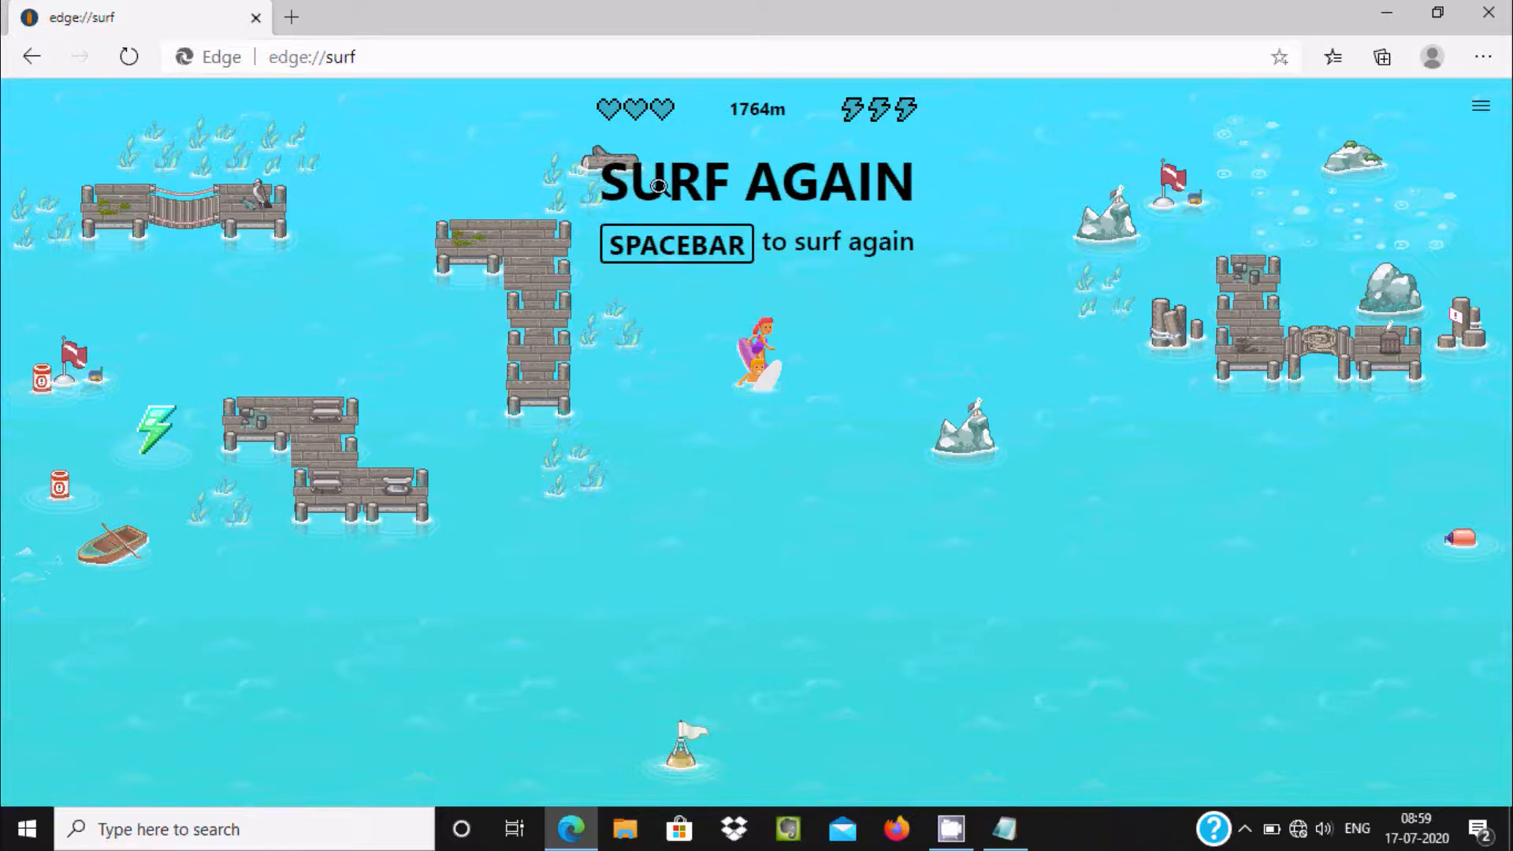
mouse_move(743, 119)
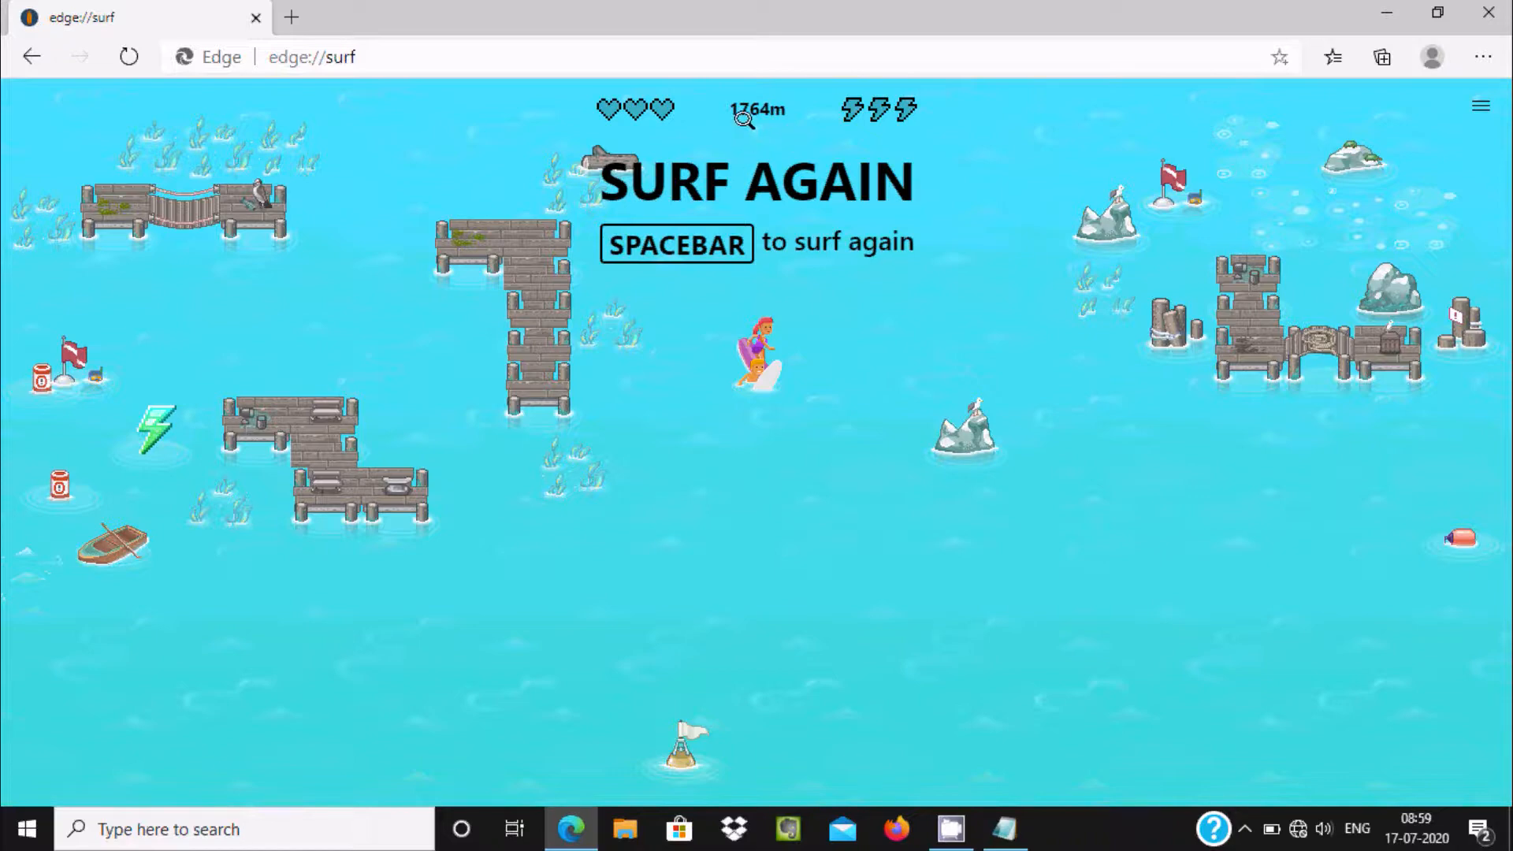
mouse_move(700, 208)
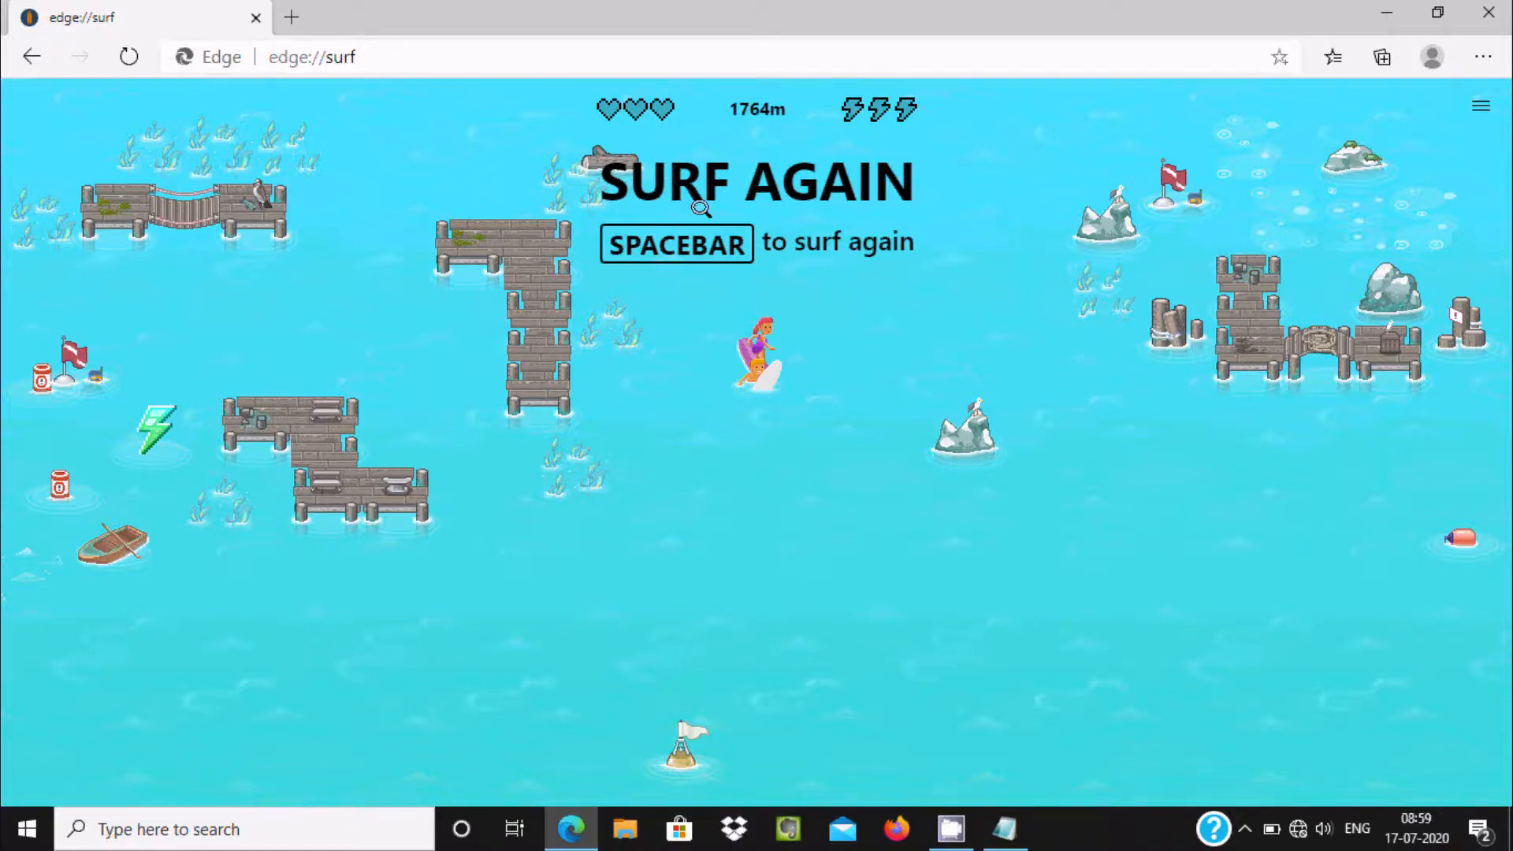
mouse_move(700, 236)
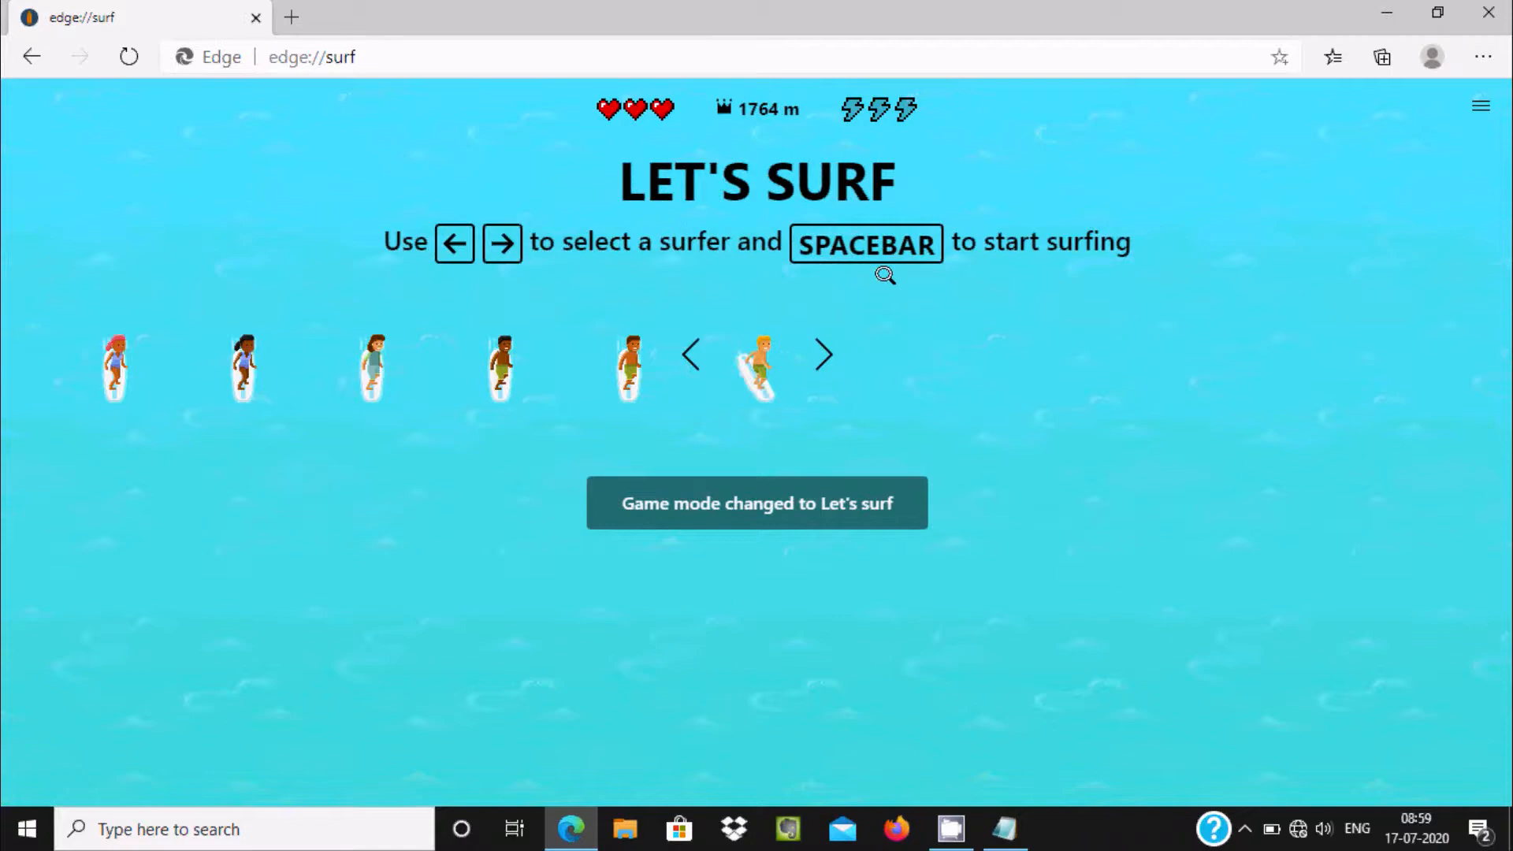
- Start a fresh surf run with Spacebar, the 1764 m best distance retained
key(space)
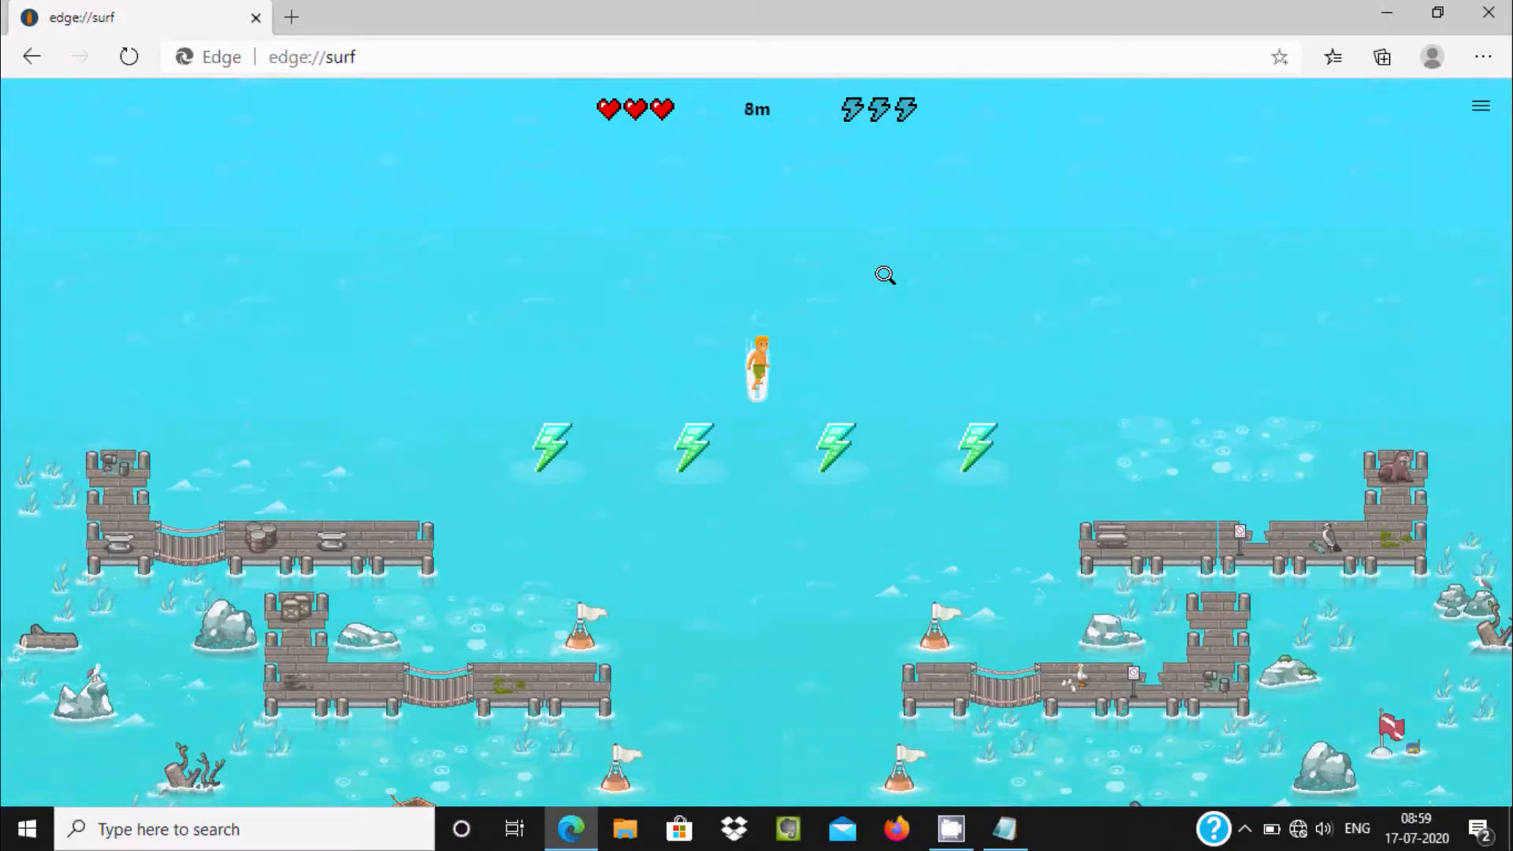